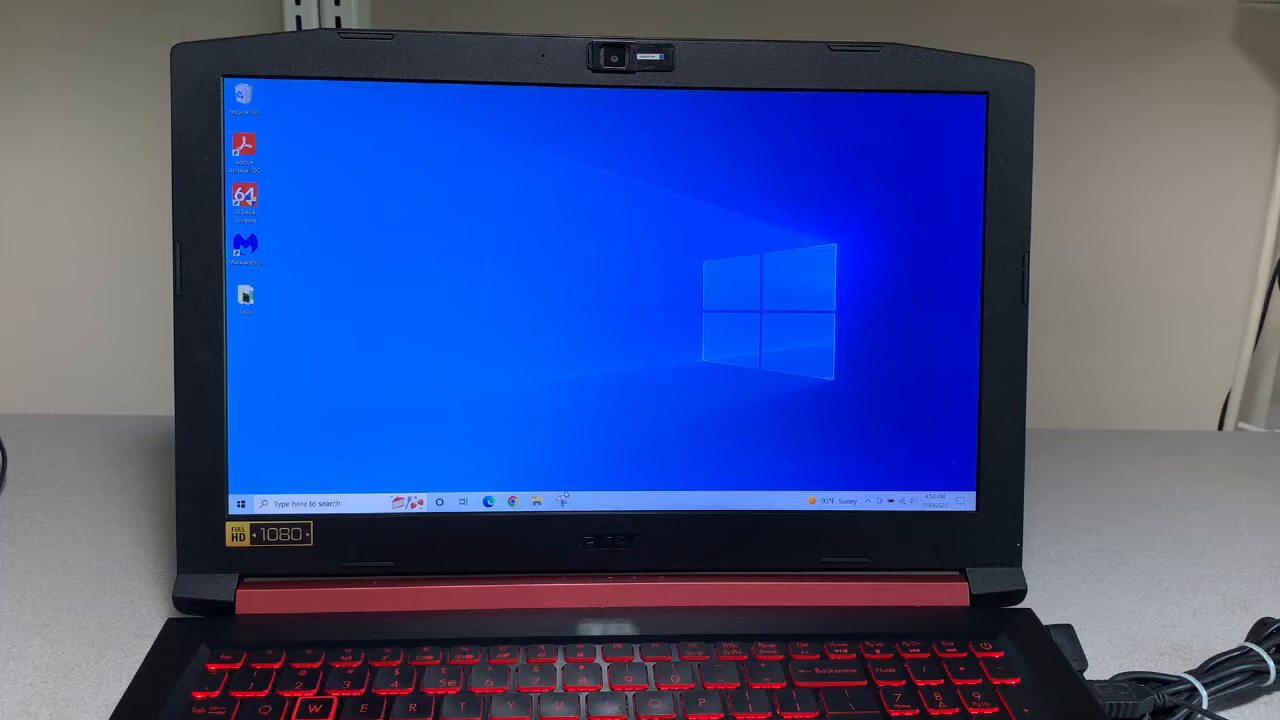
- Drill from Local Disk (C:) through the nested folders and open the Dell Dimension 4700 manual PDF
click(536, 502)
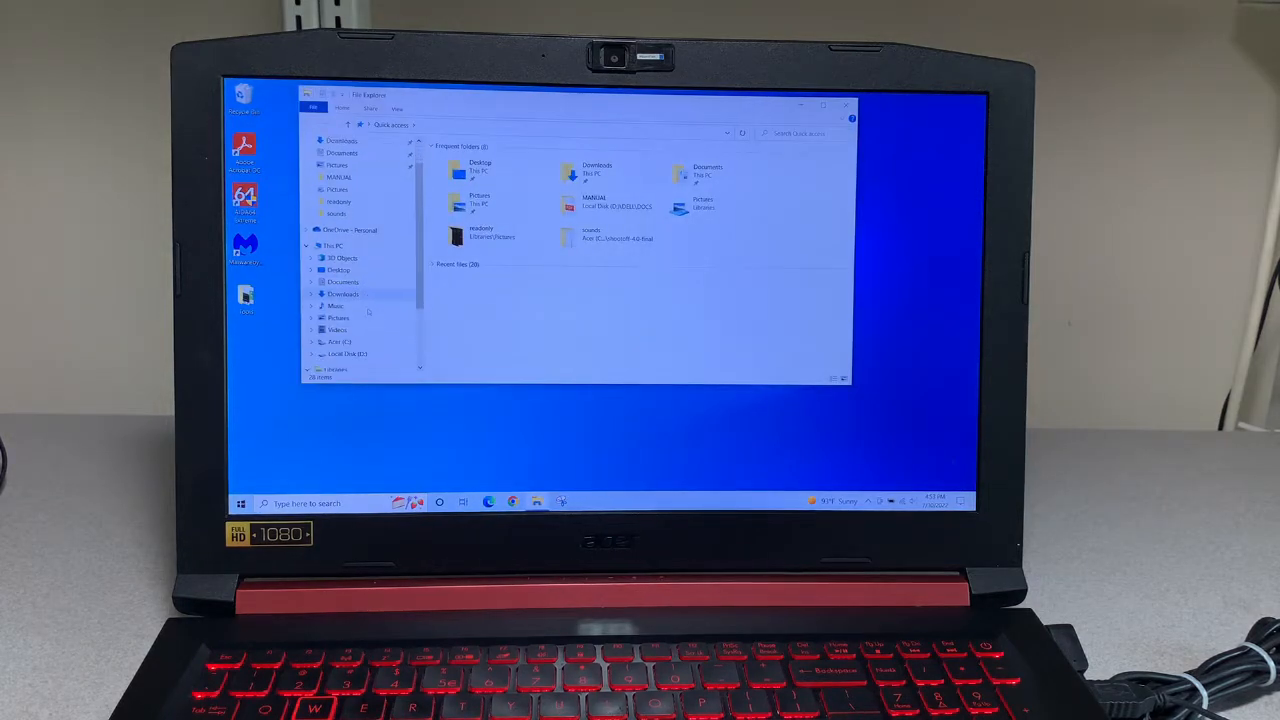
click(348, 352)
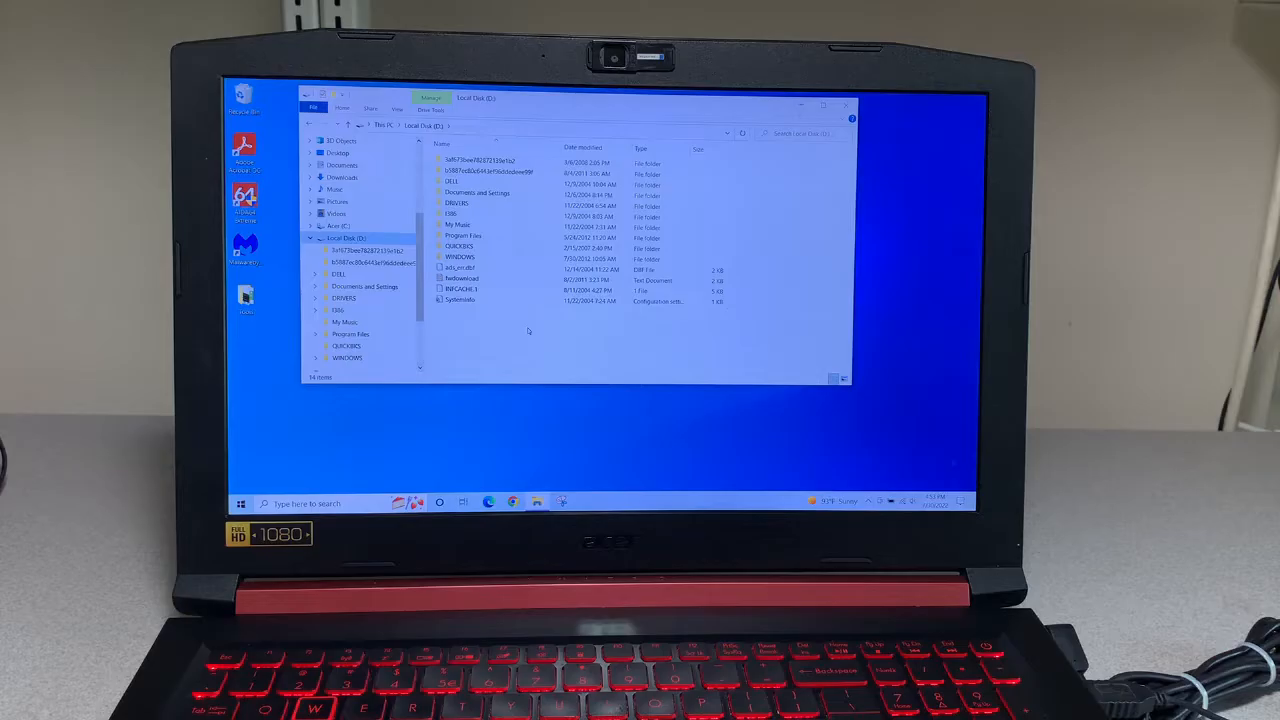
click(450, 180)
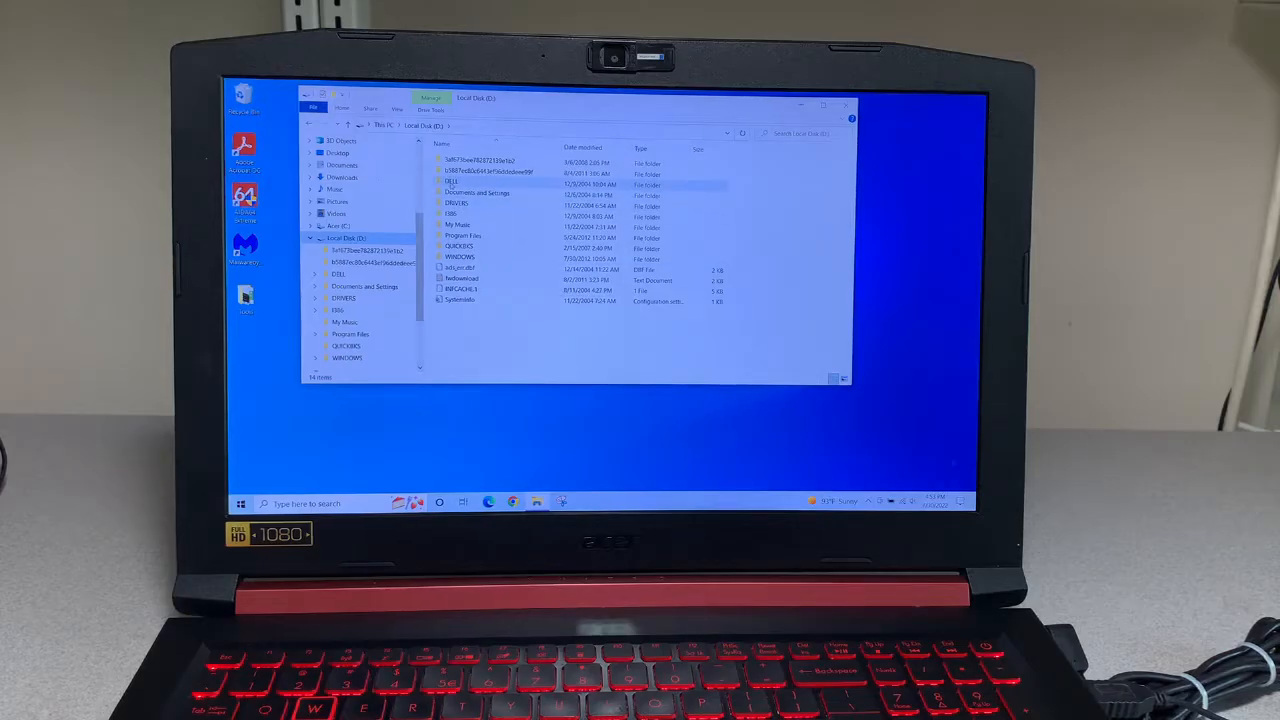
double_click(450, 180)
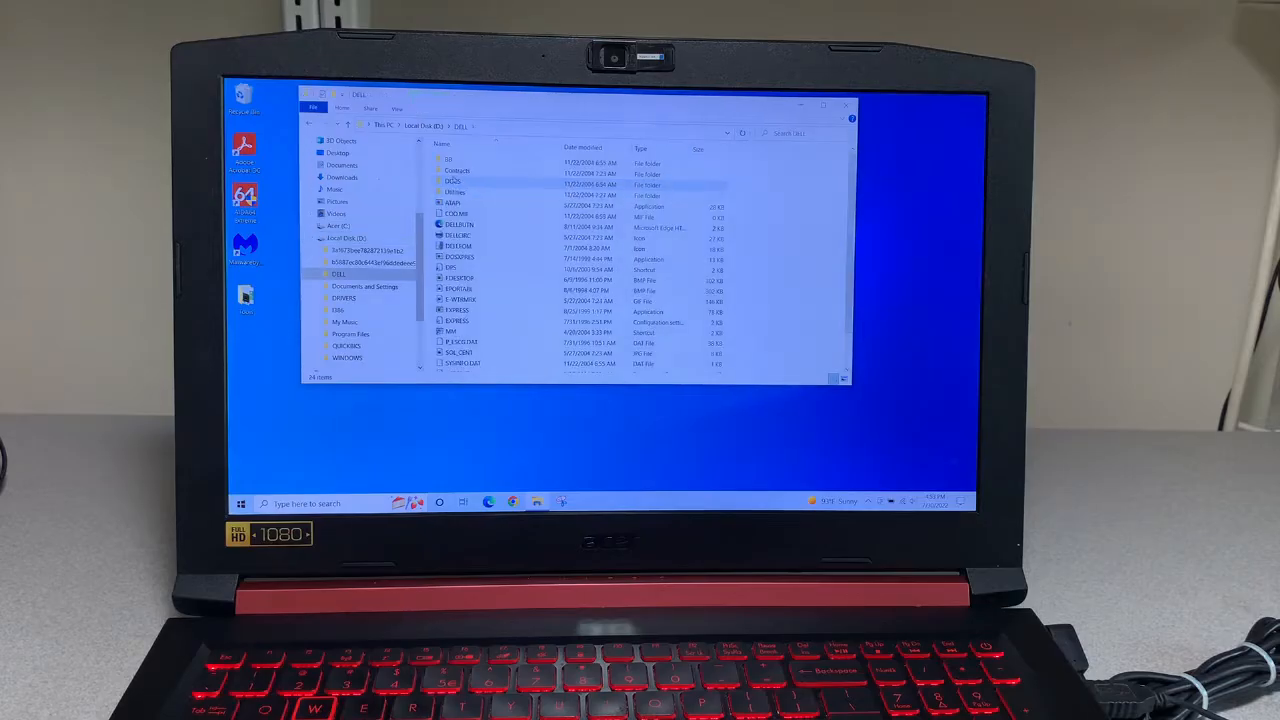
double_click(452, 180)
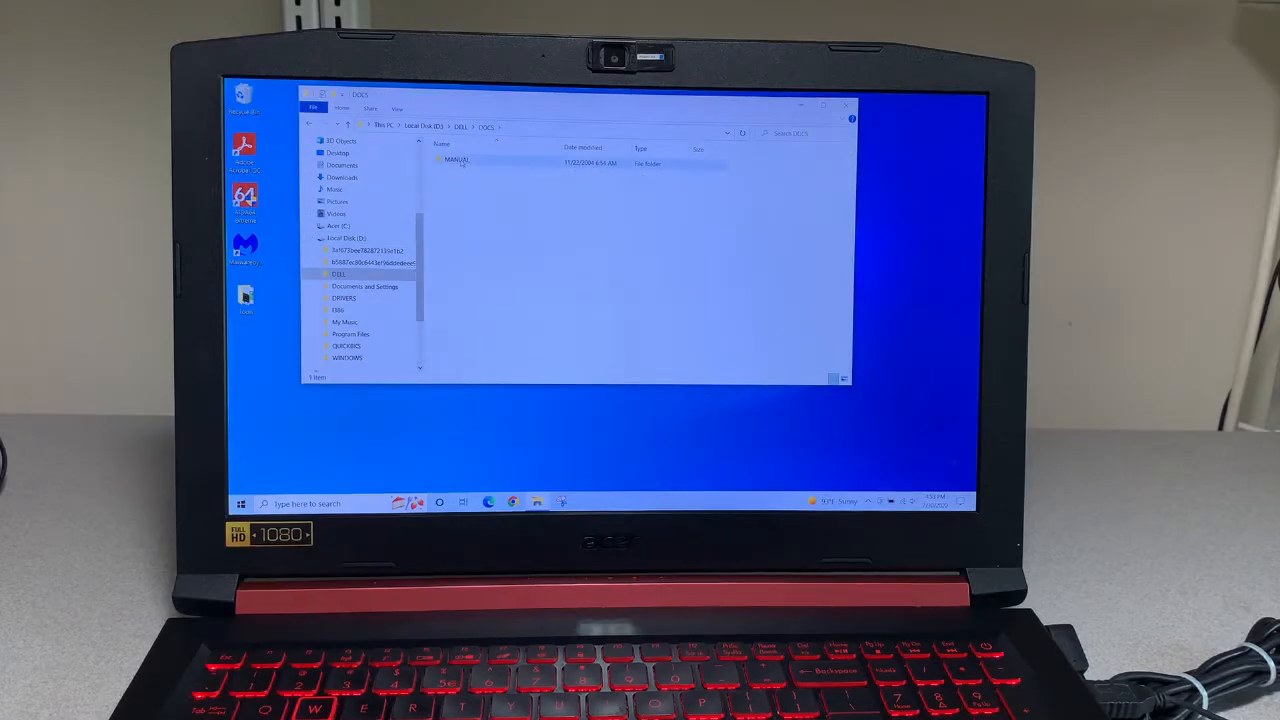
double_click(456, 160)
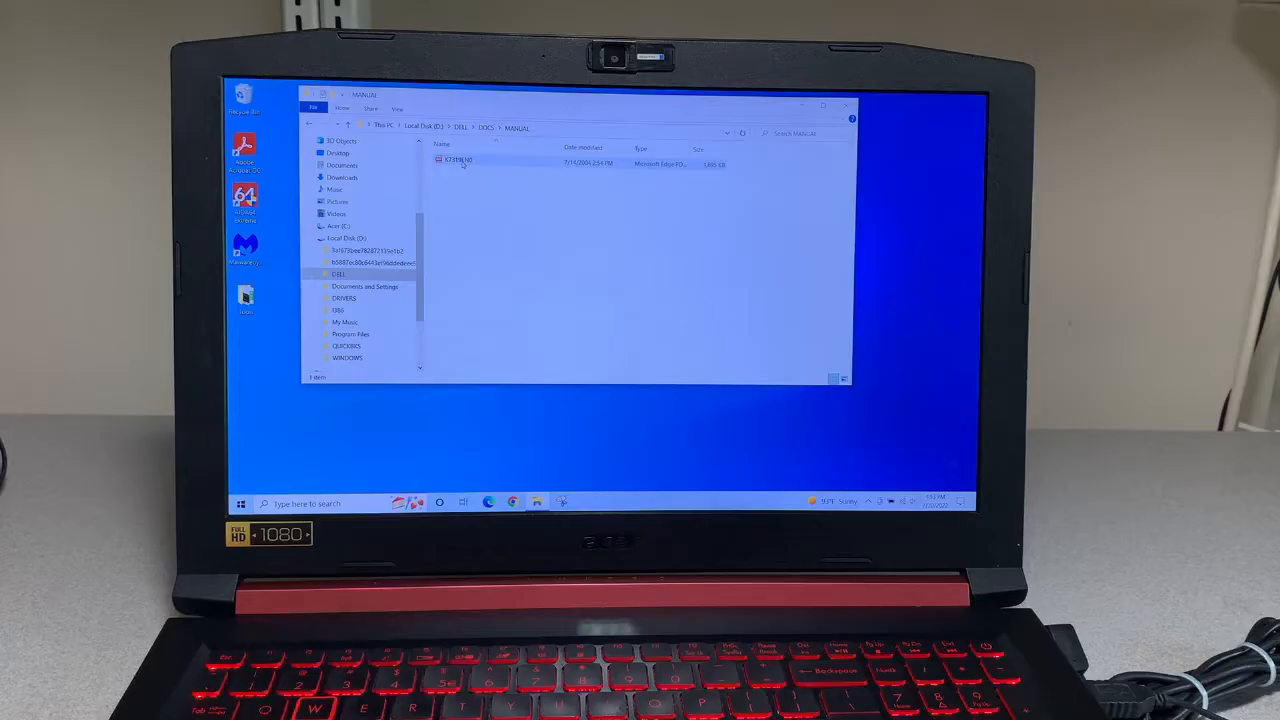
click(456, 164)
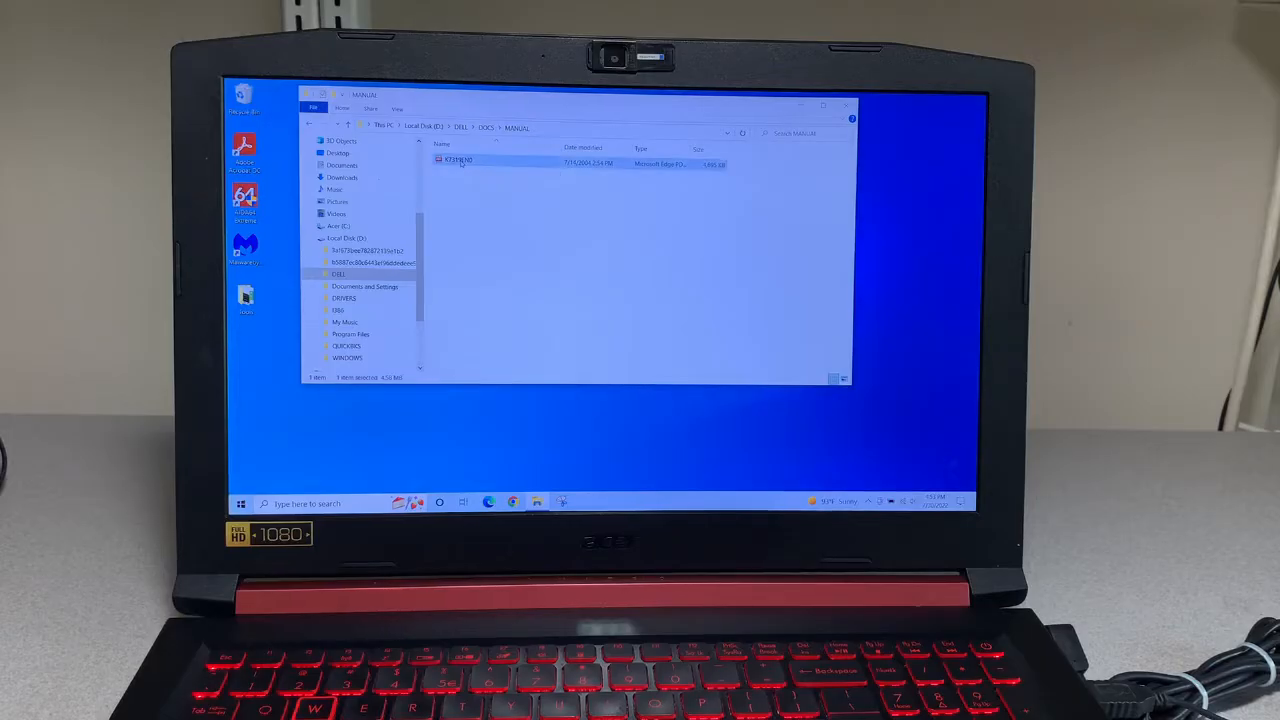
double_click(456, 160)
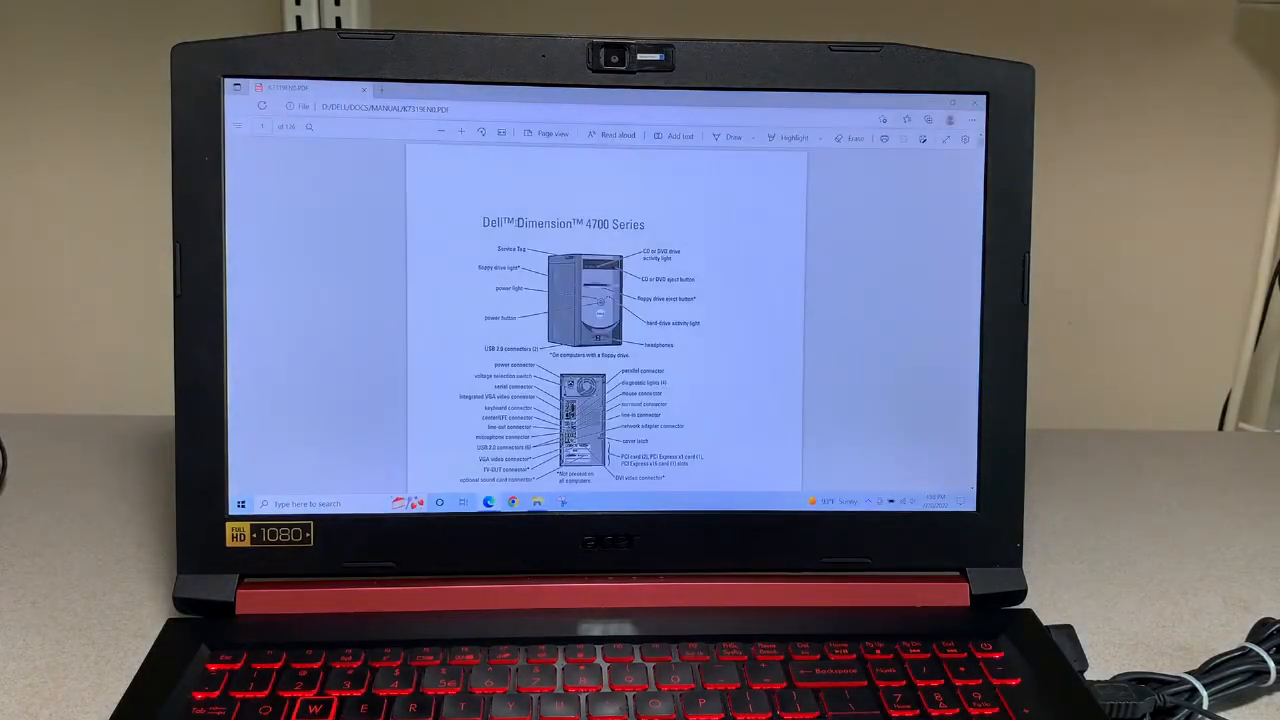
- Scroll the C: drive's root listing to reveal the newly added Tools folder
scroll(down, 3)
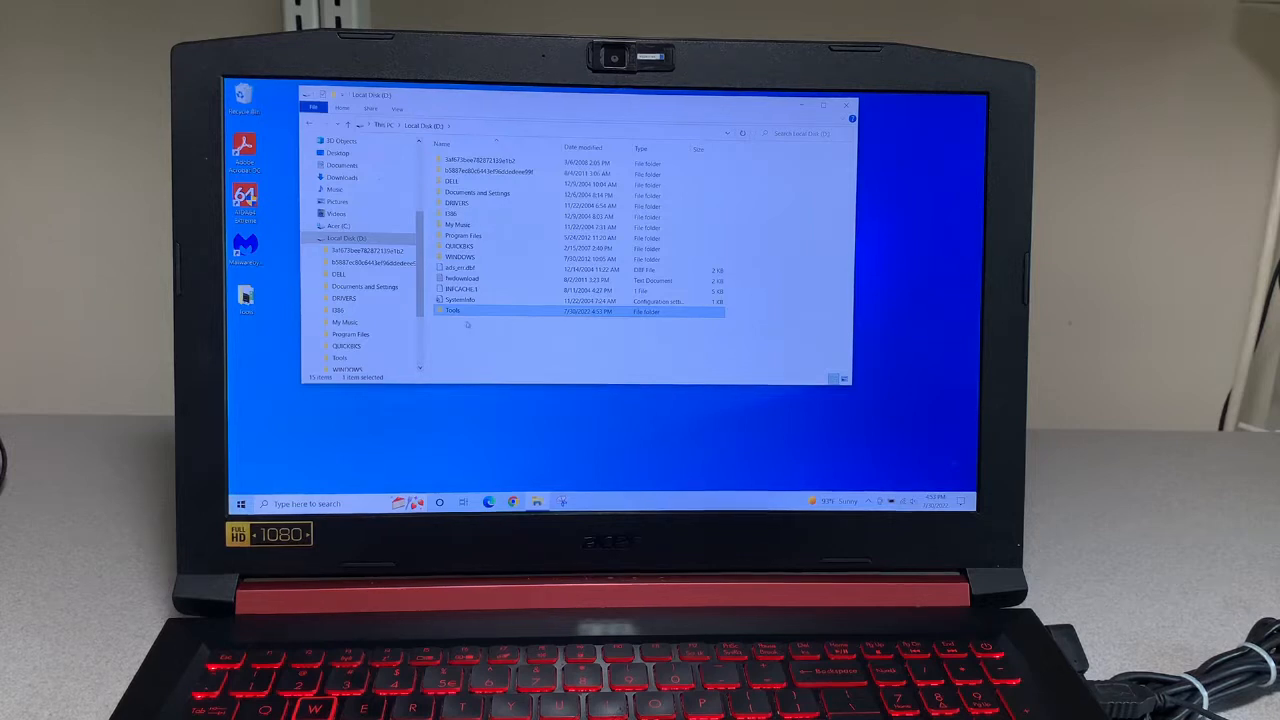
mouse_move(452, 310)
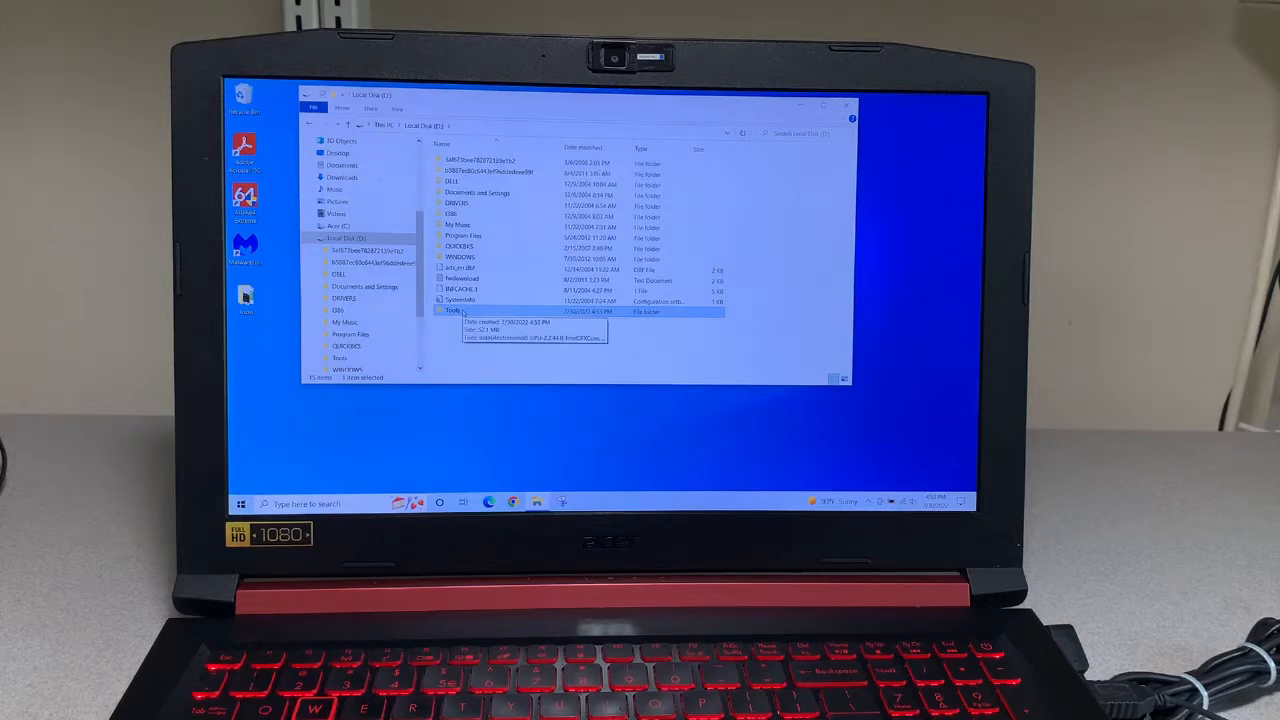
- View the system stability test screenshot inside the Tools folder, then close it
double_click(452, 310)
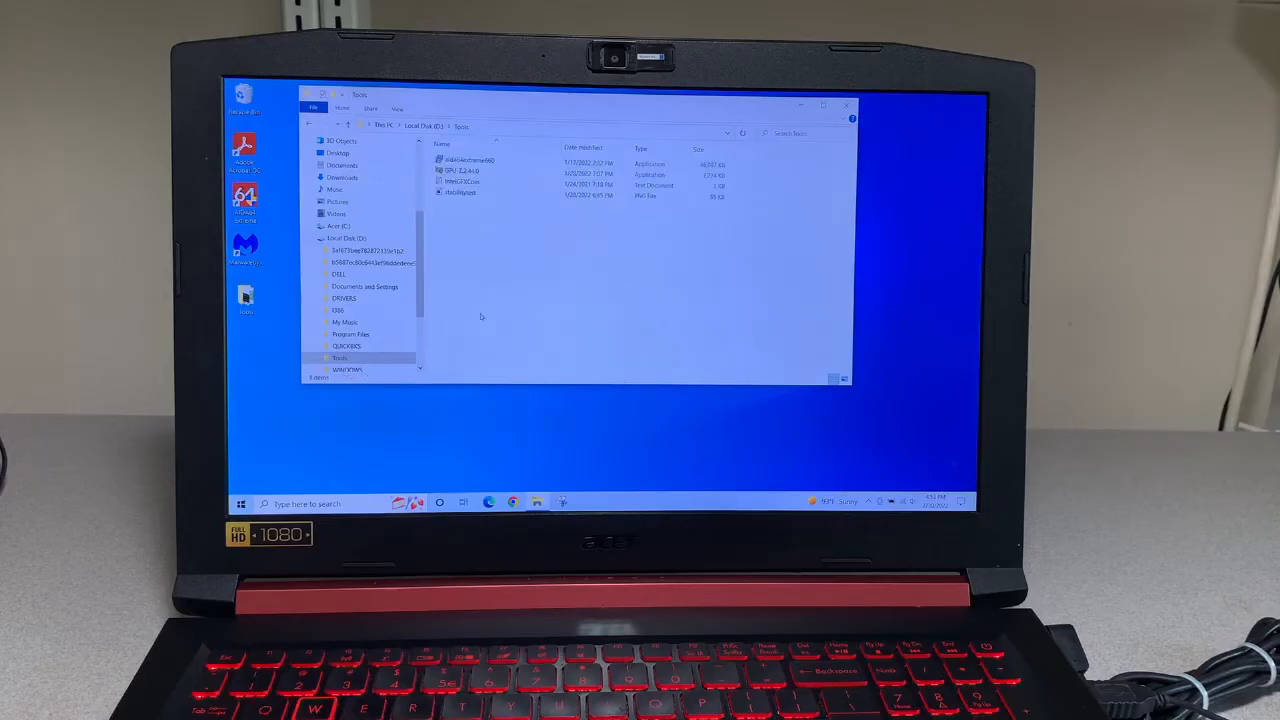
click(462, 182)
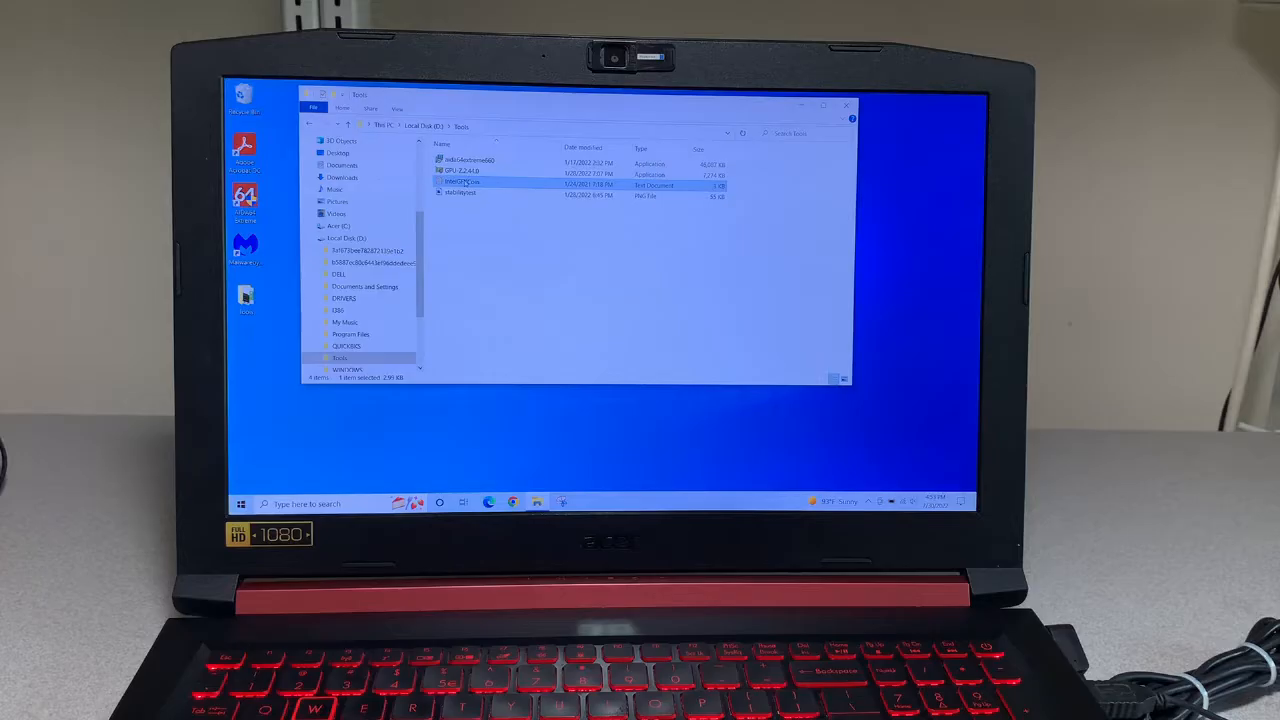
double_click(464, 184)
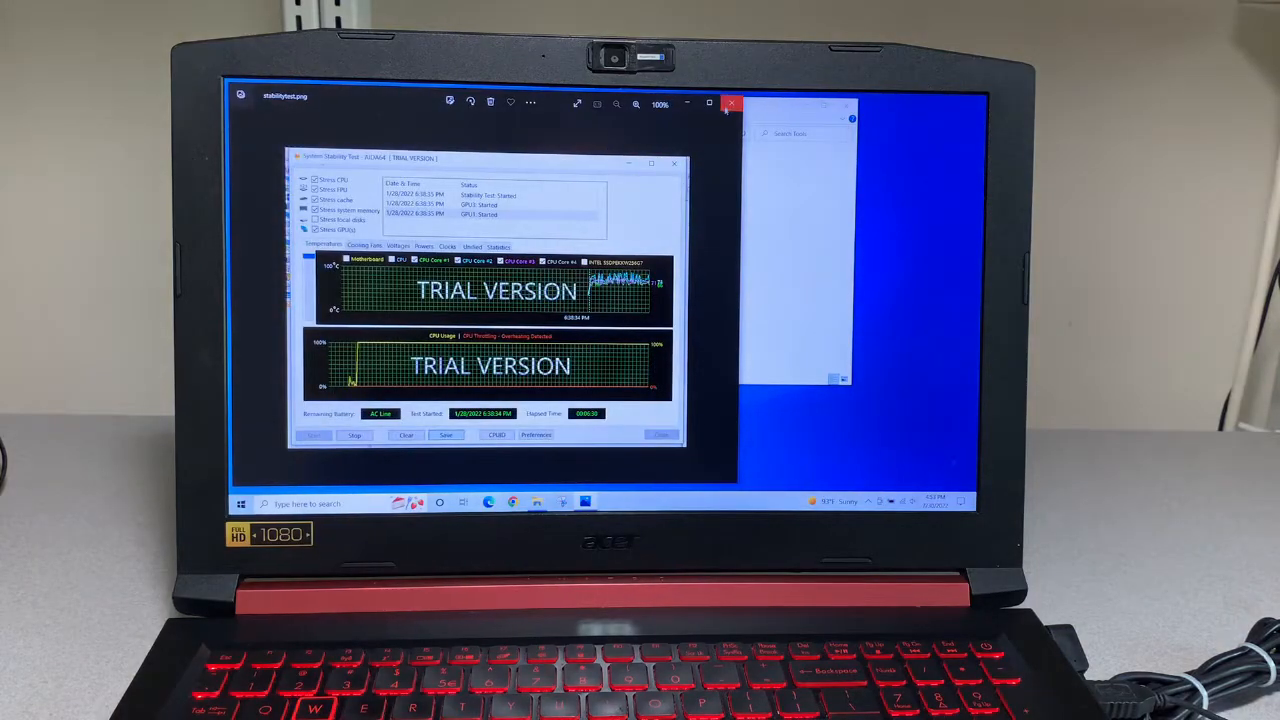
click(732, 104)
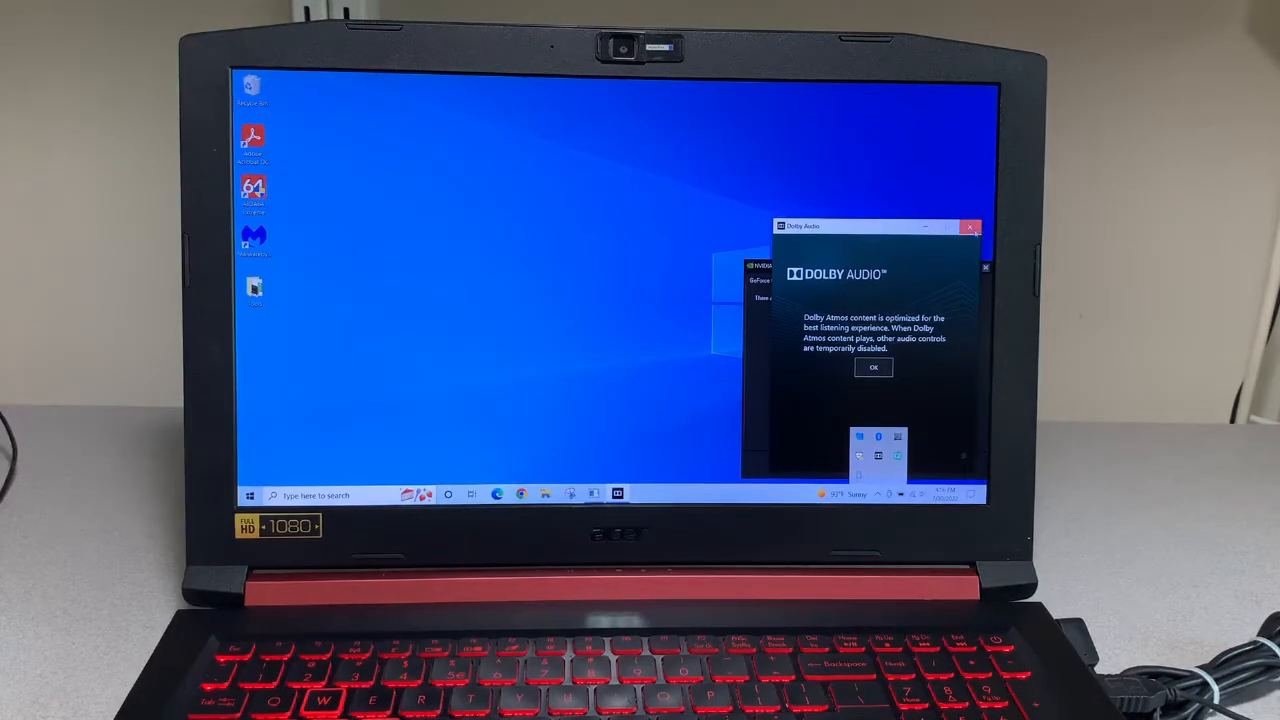
- Dismiss the Dolby Audio notice, browse into the drive's Program Files subfolders and open a listed file
click(872, 366)
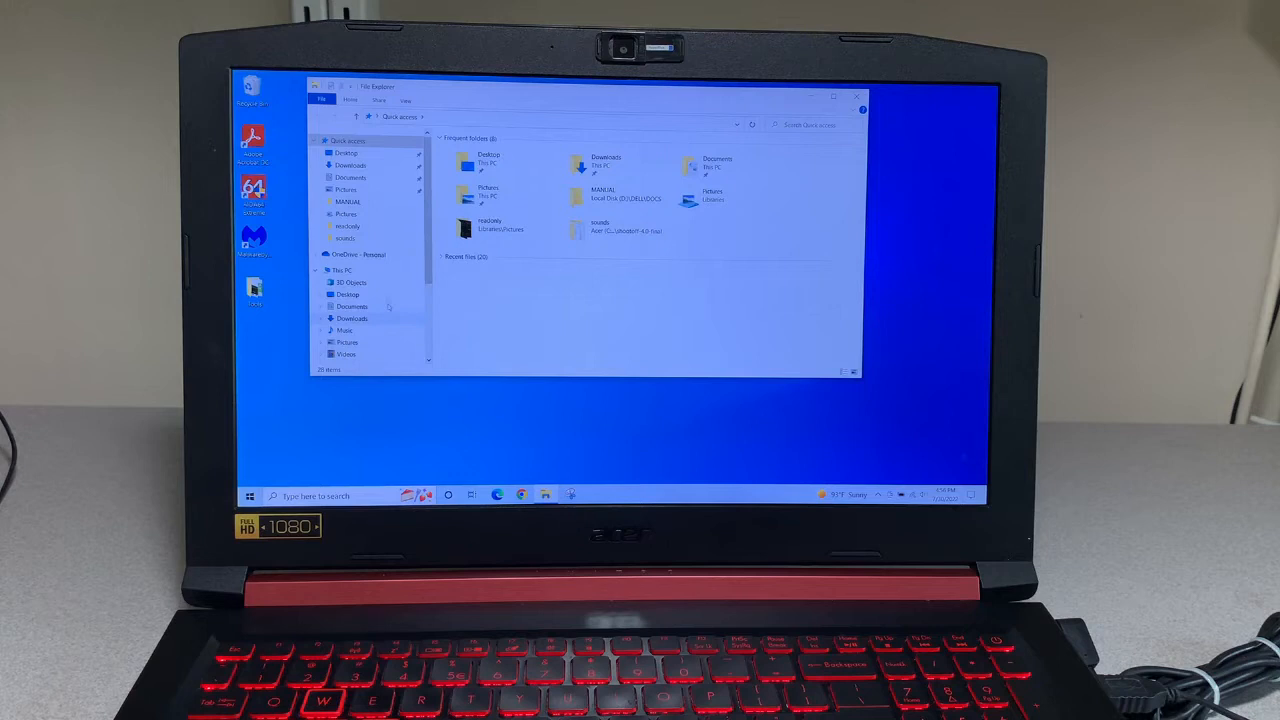
click(356, 310)
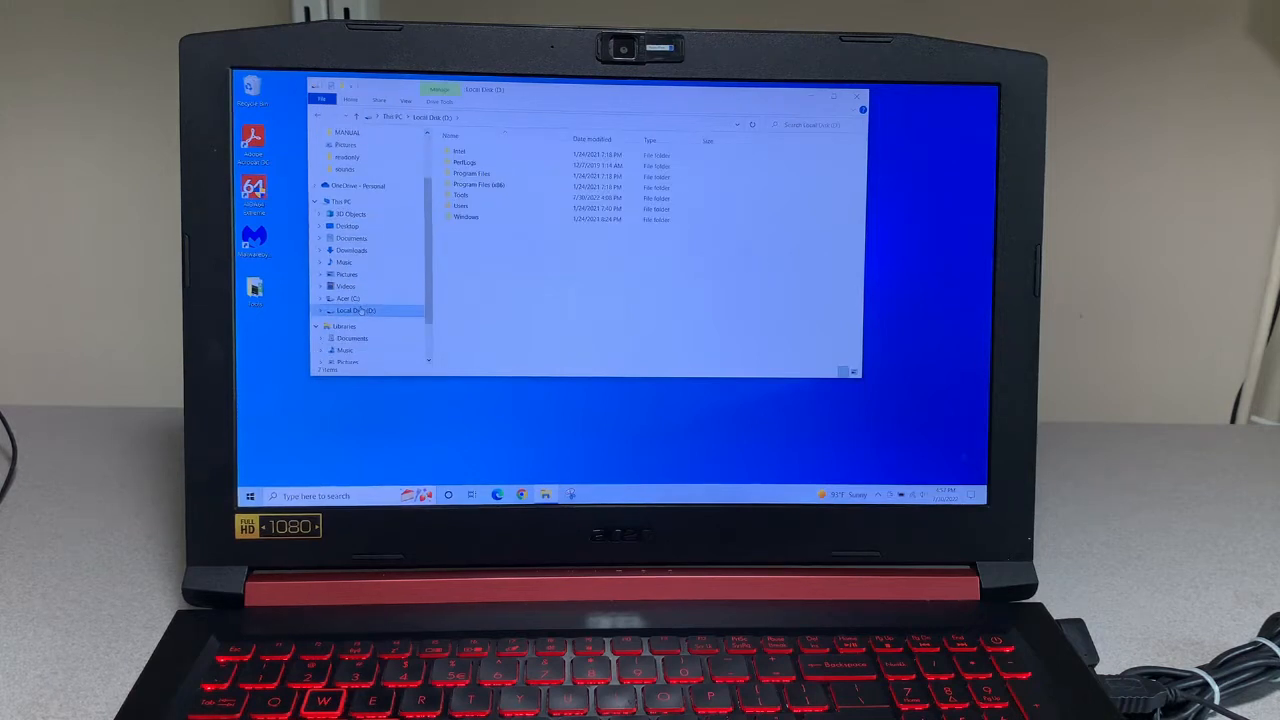
click(472, 172)
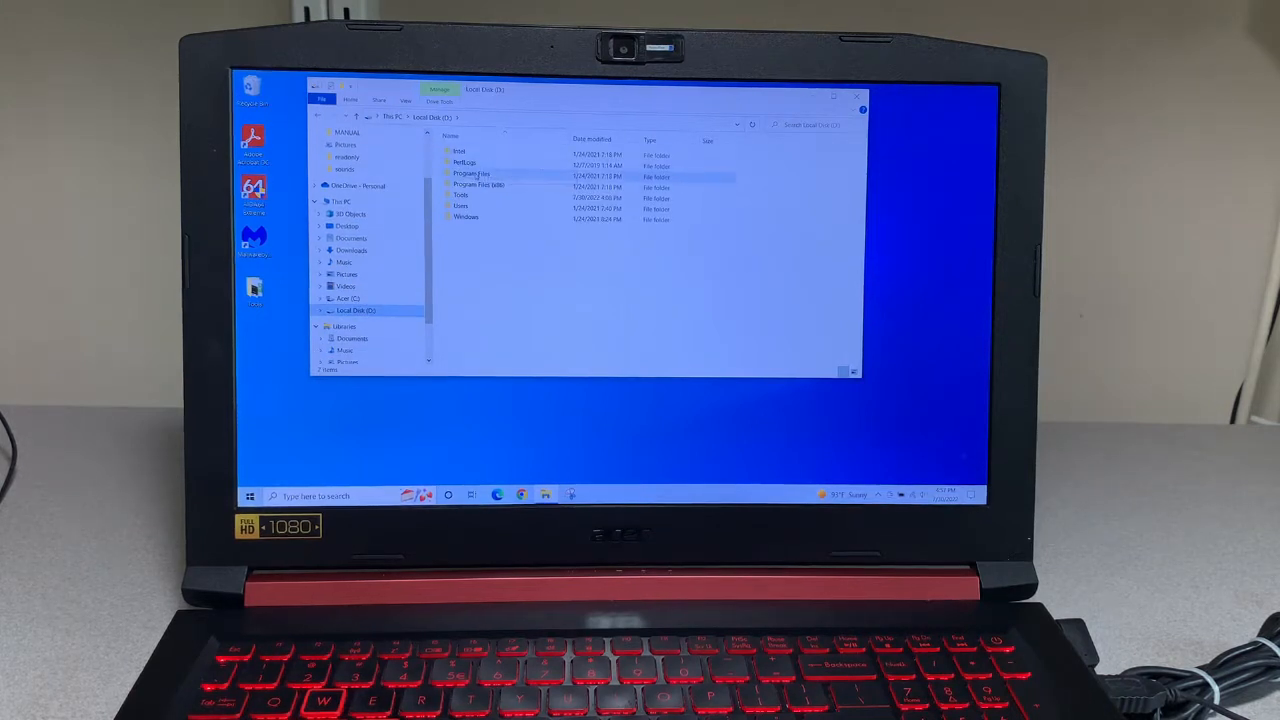
double_click(460, 152)
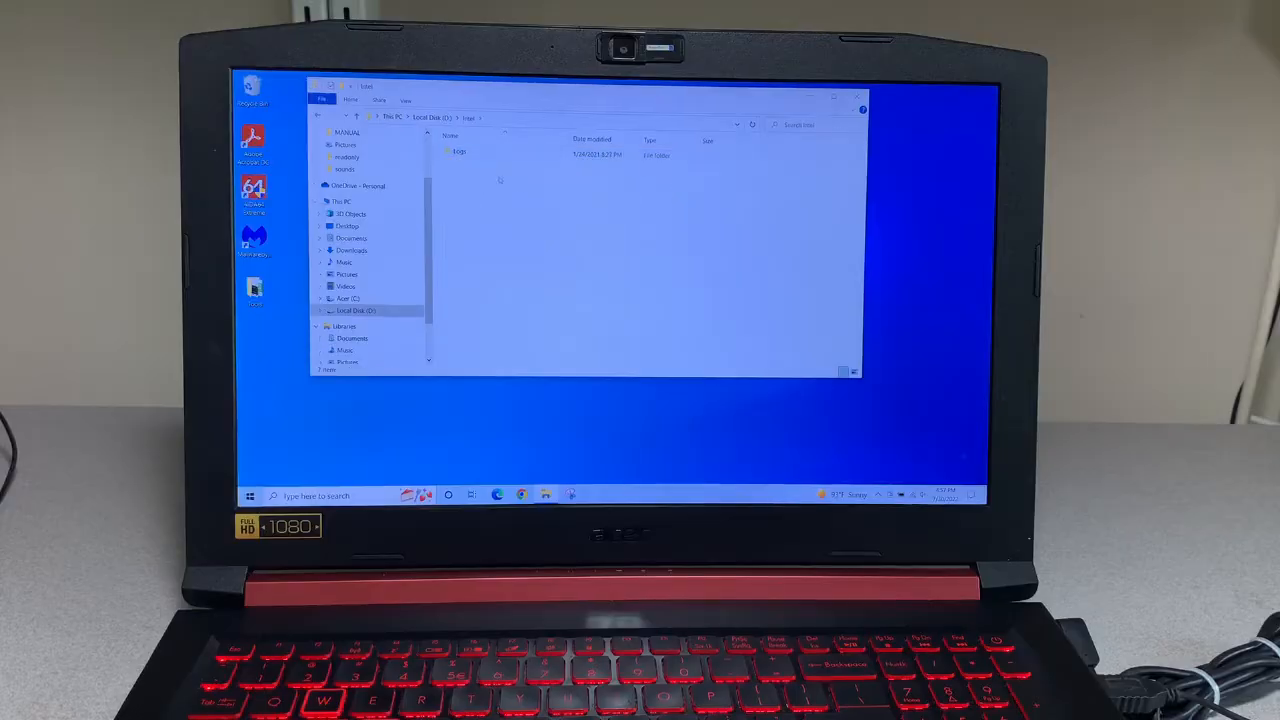
double_click(460, 152)
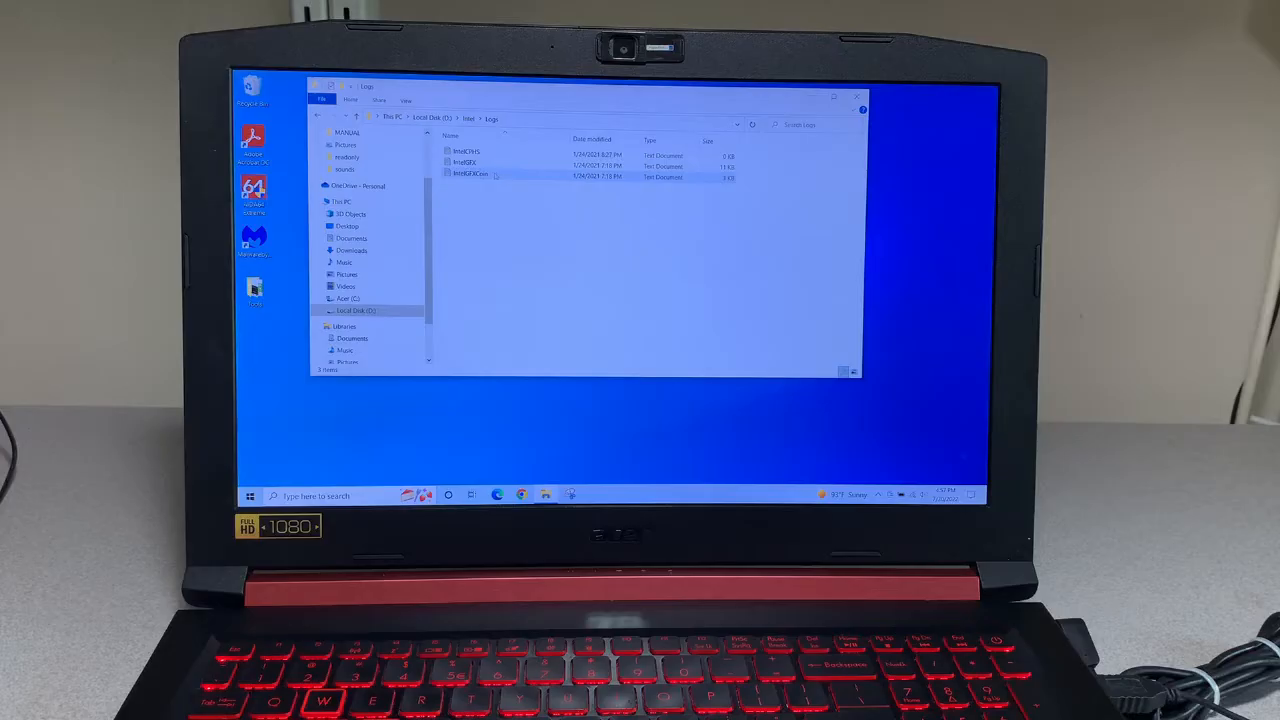
double_click(472, 172)
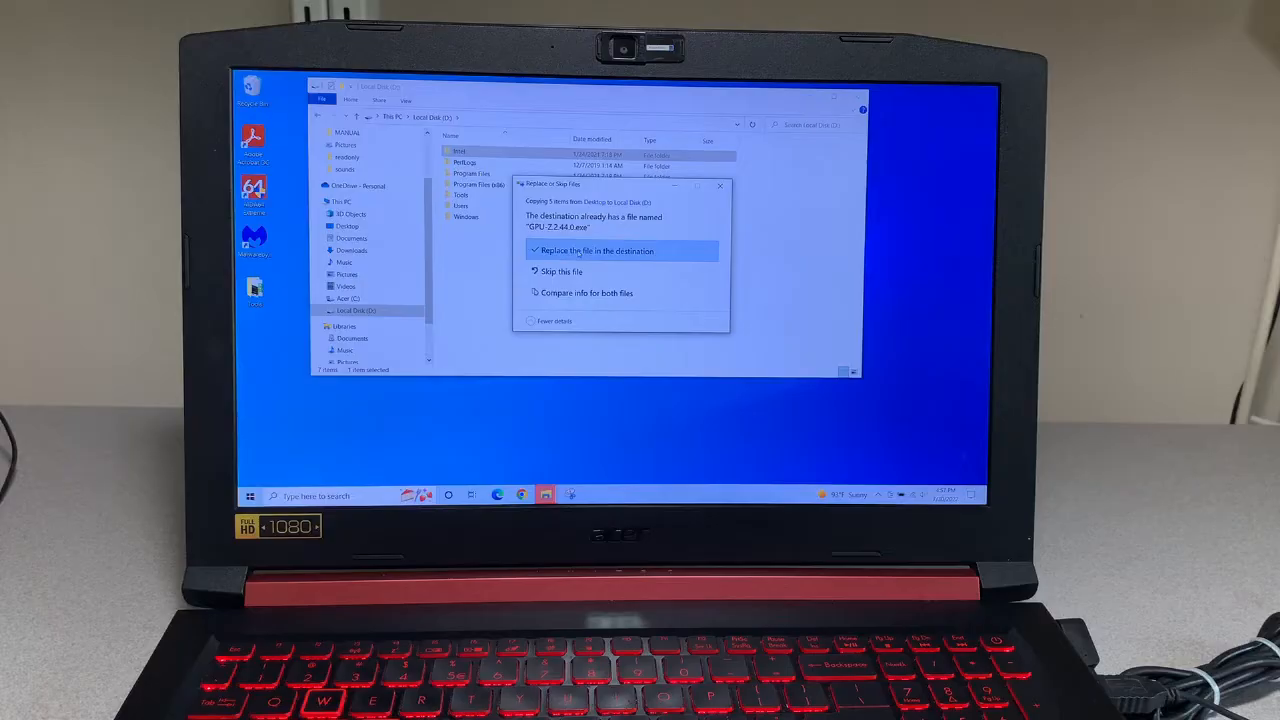
- Replace the duplicate file in the destination, then open files from the copied Tools folder and close them
click(596, 250)
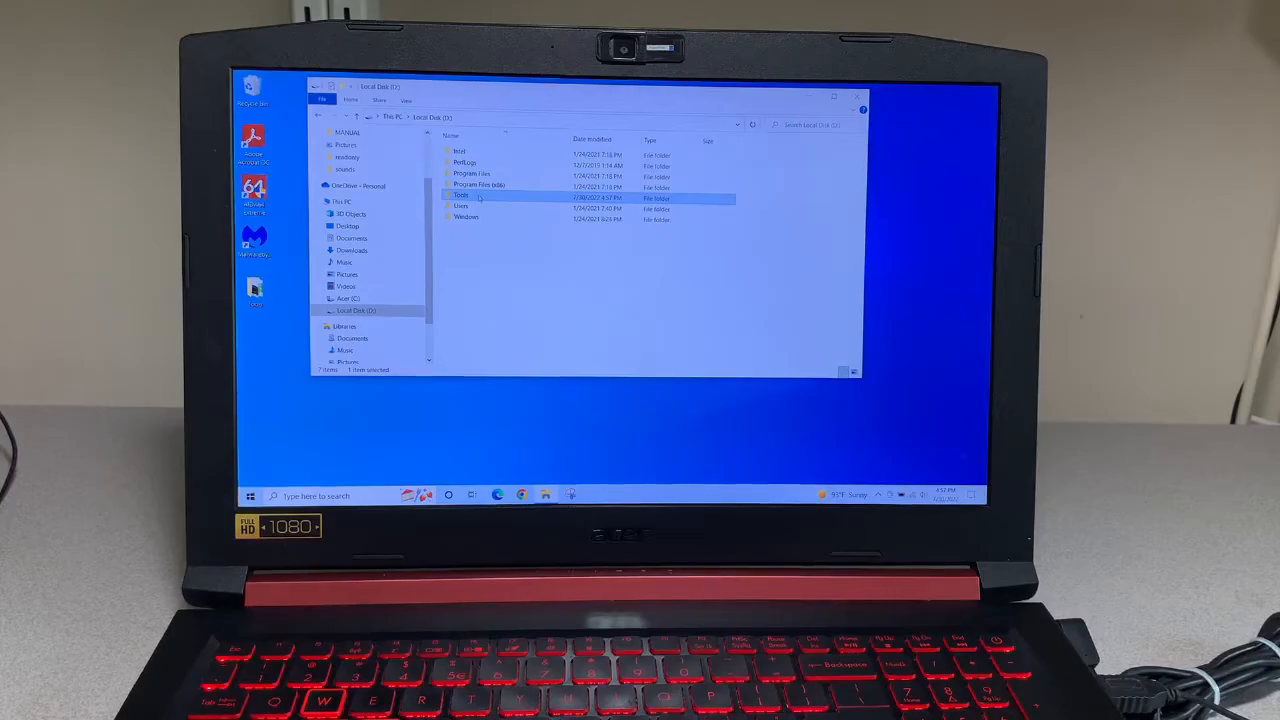
double_click(460, 196)
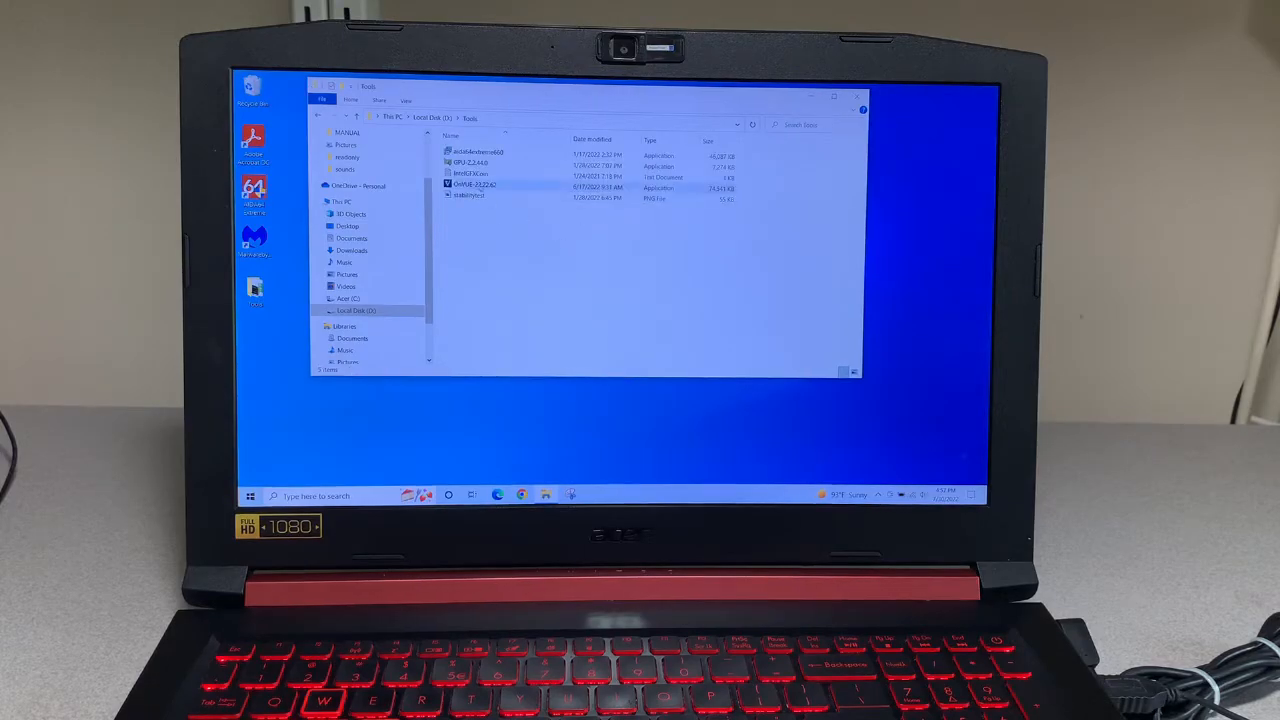
double_click(470, 172)
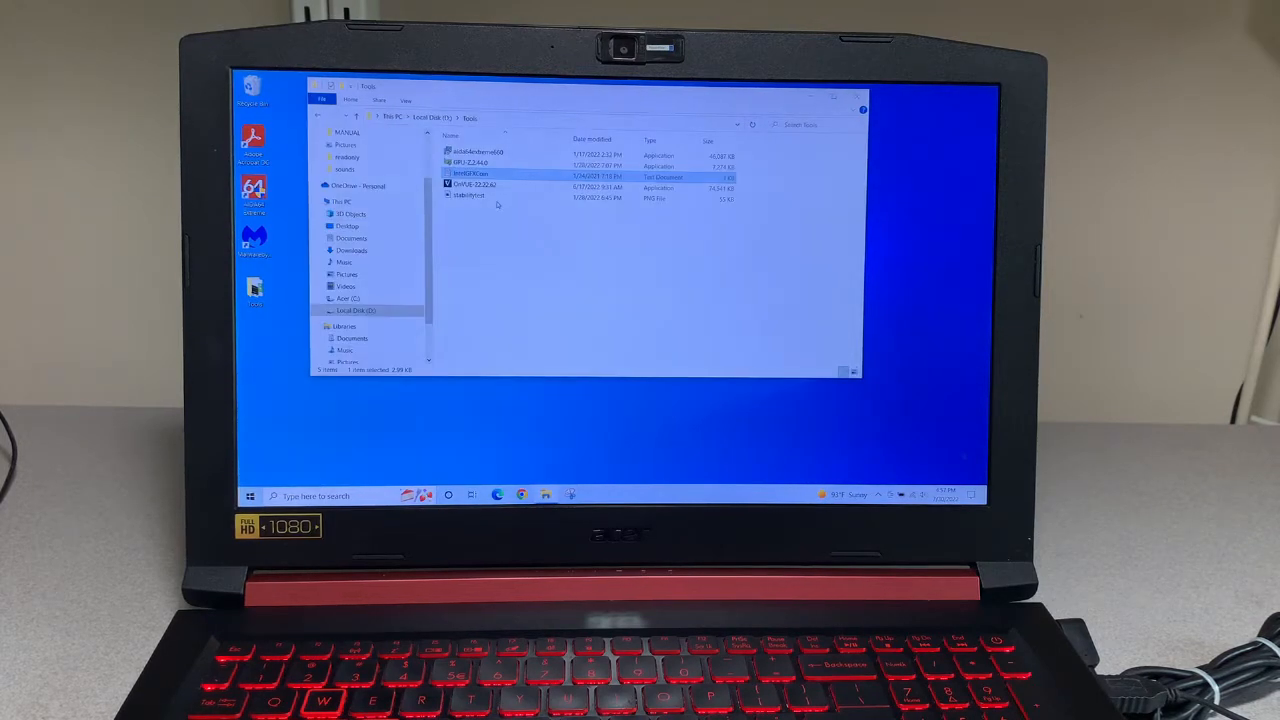
click(490, 196)
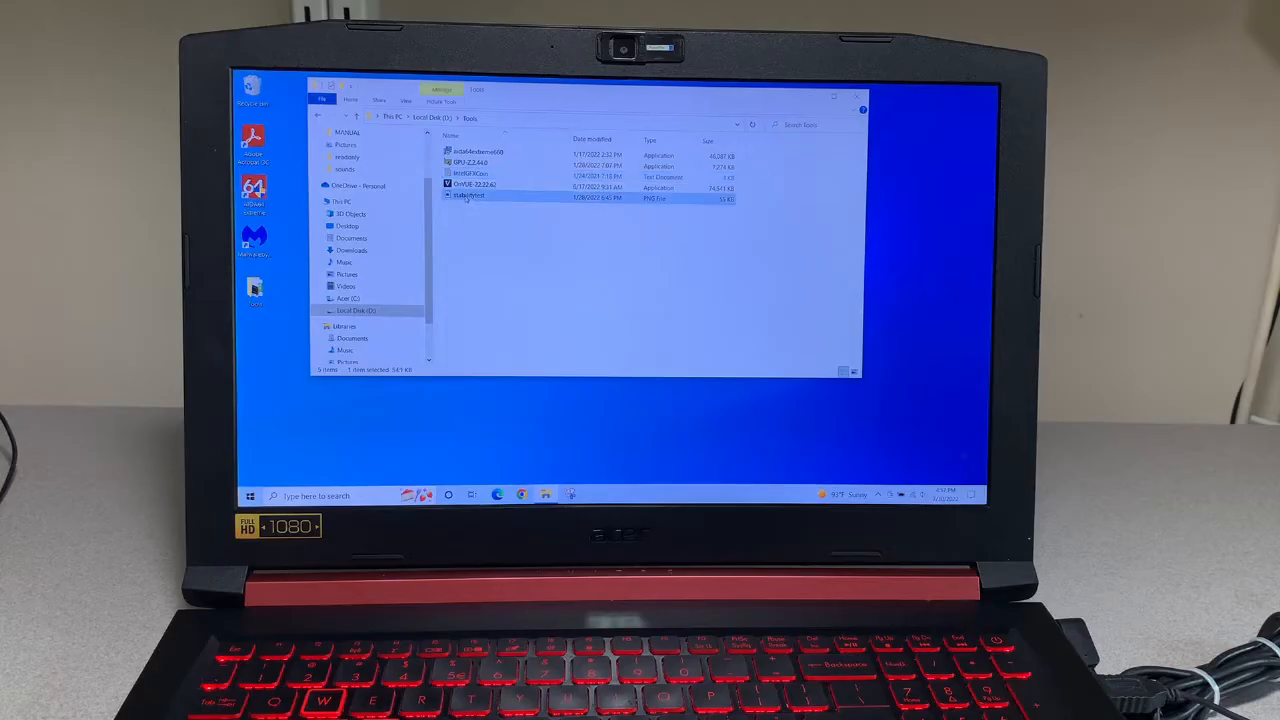
double_click(470, 196)
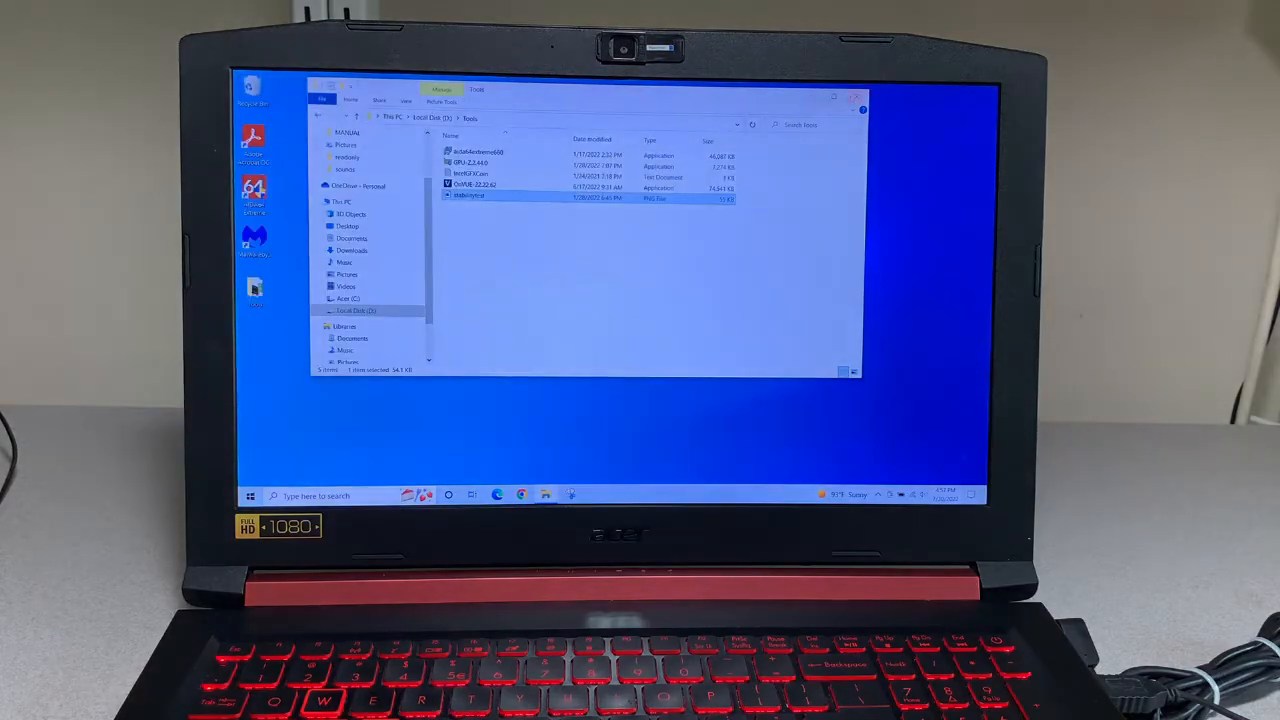
click(860, 96)
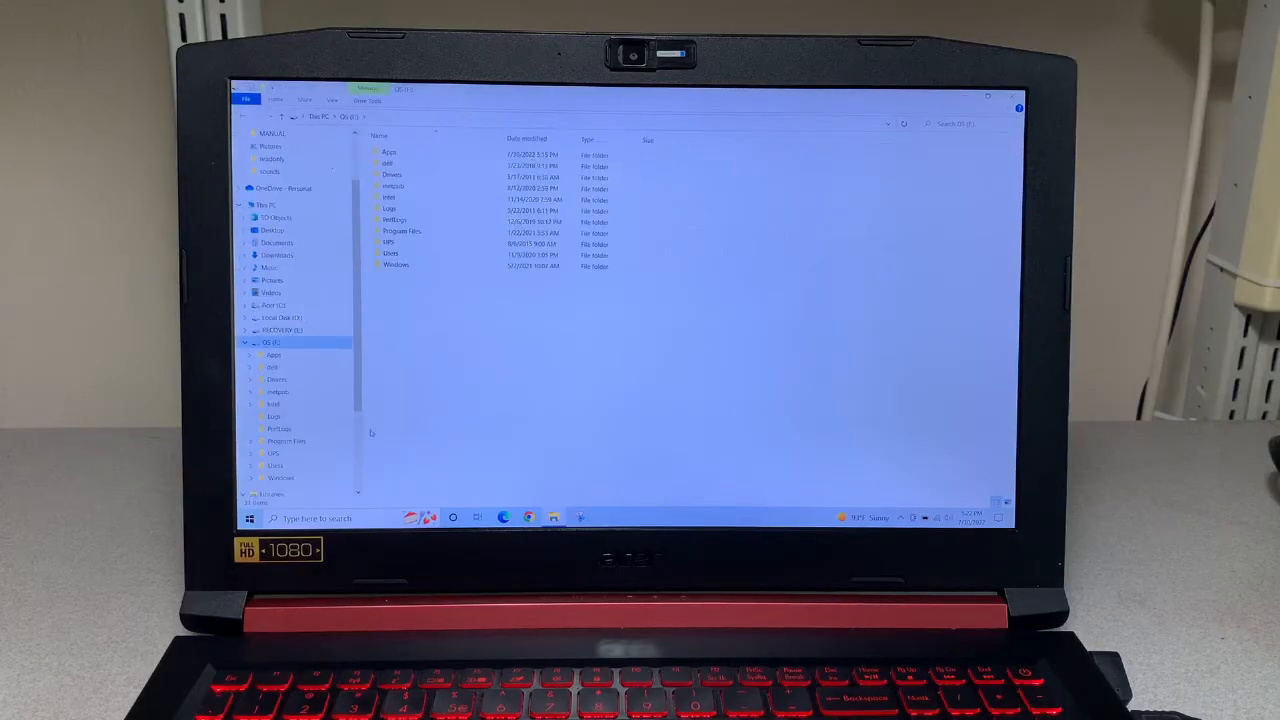
- Read the first text log from the drive's logs subfolder in Notepad, then close it
double_click(388, 198)
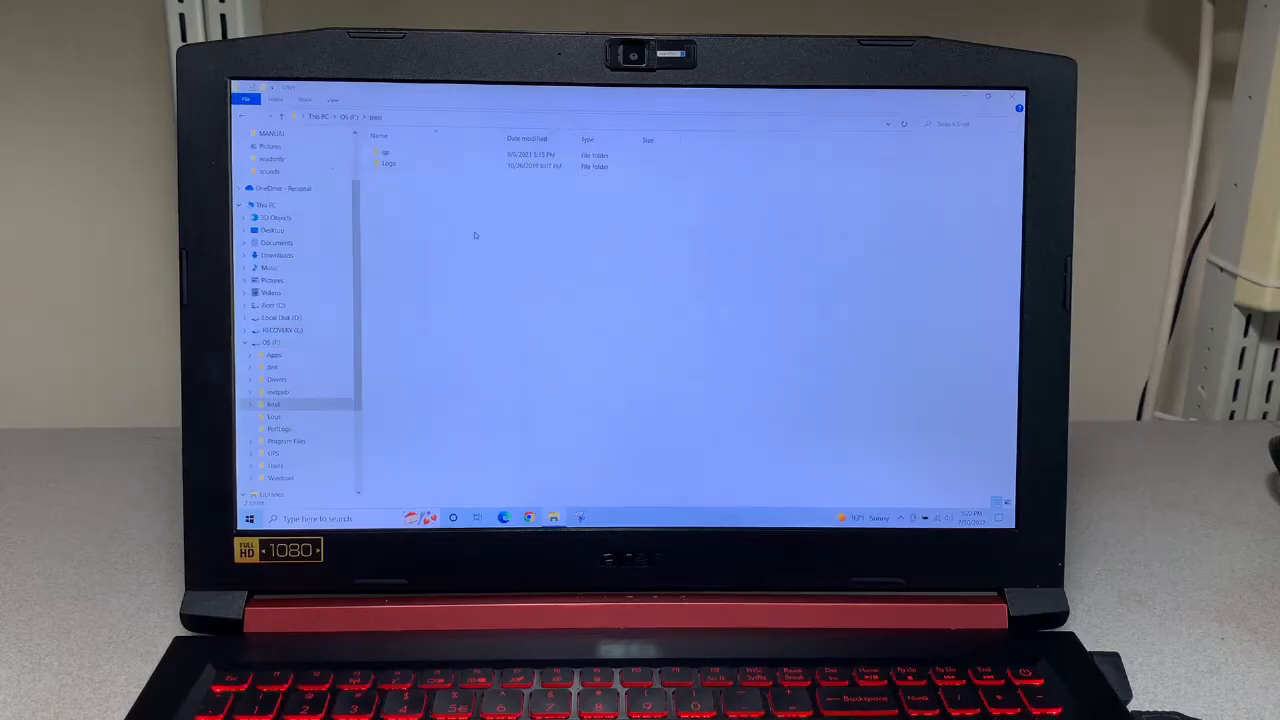
double_click(388, 164)
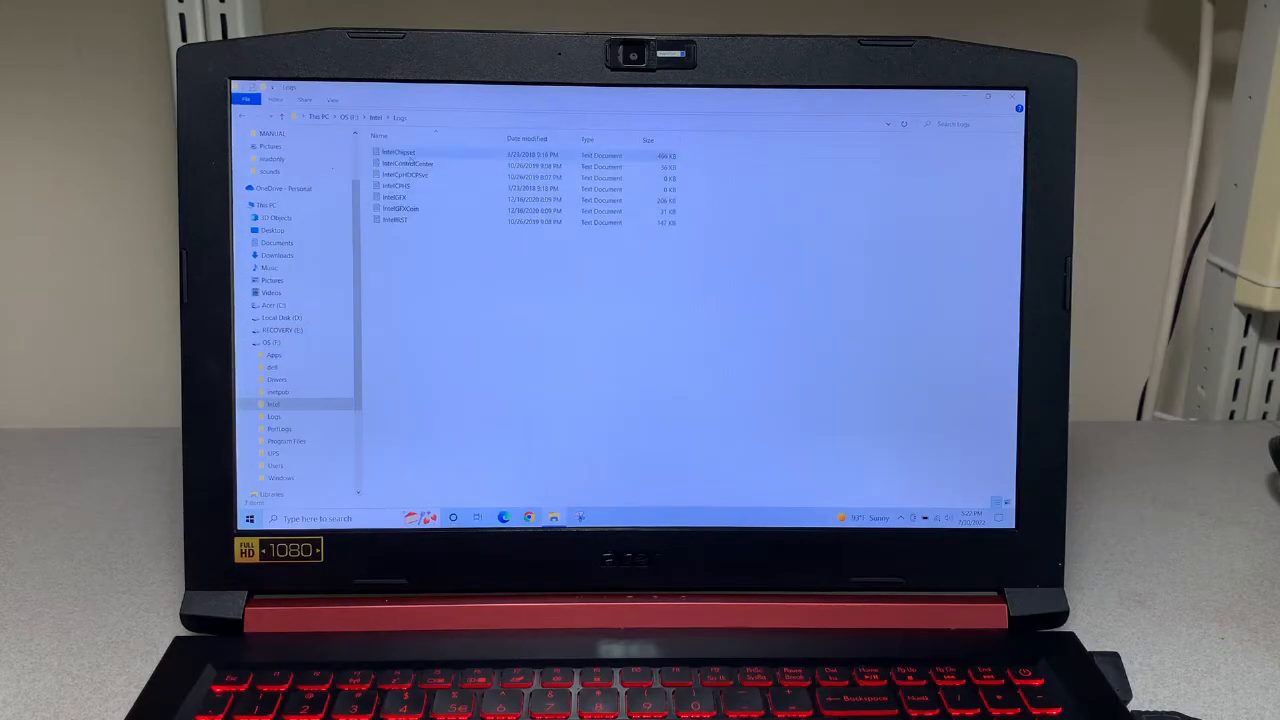
double_click(398, 152)
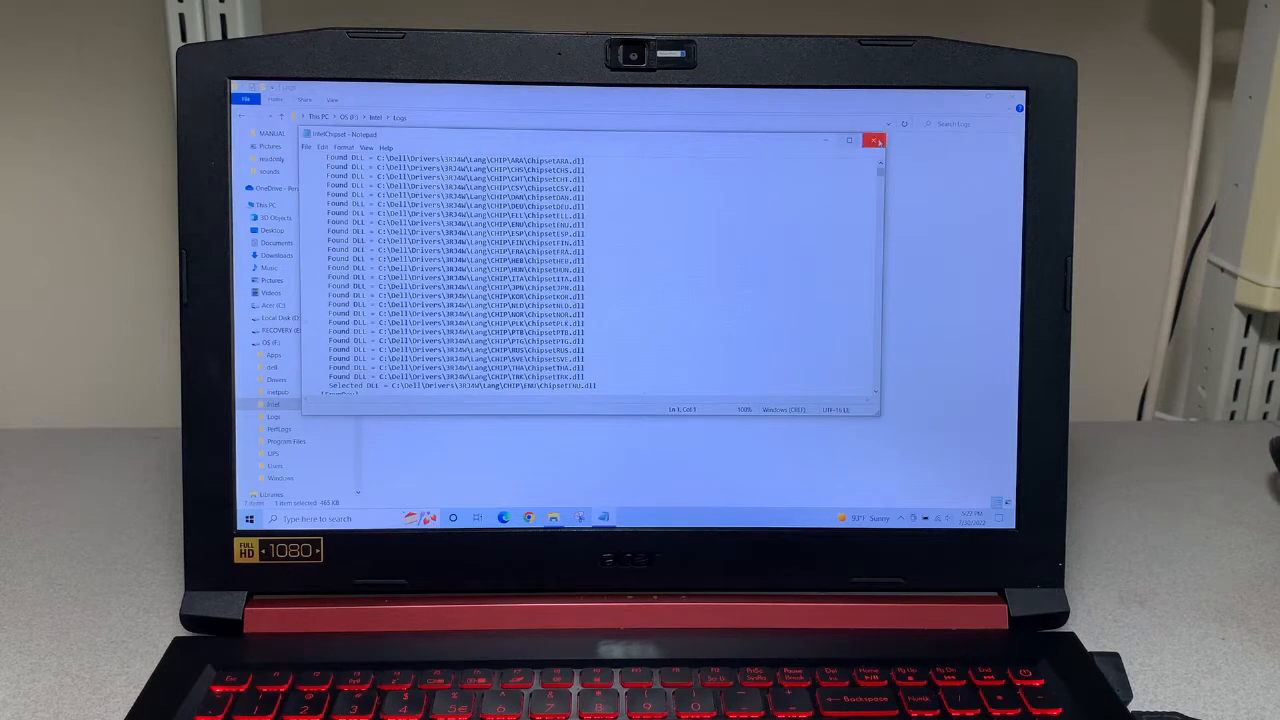
click(876, 140)
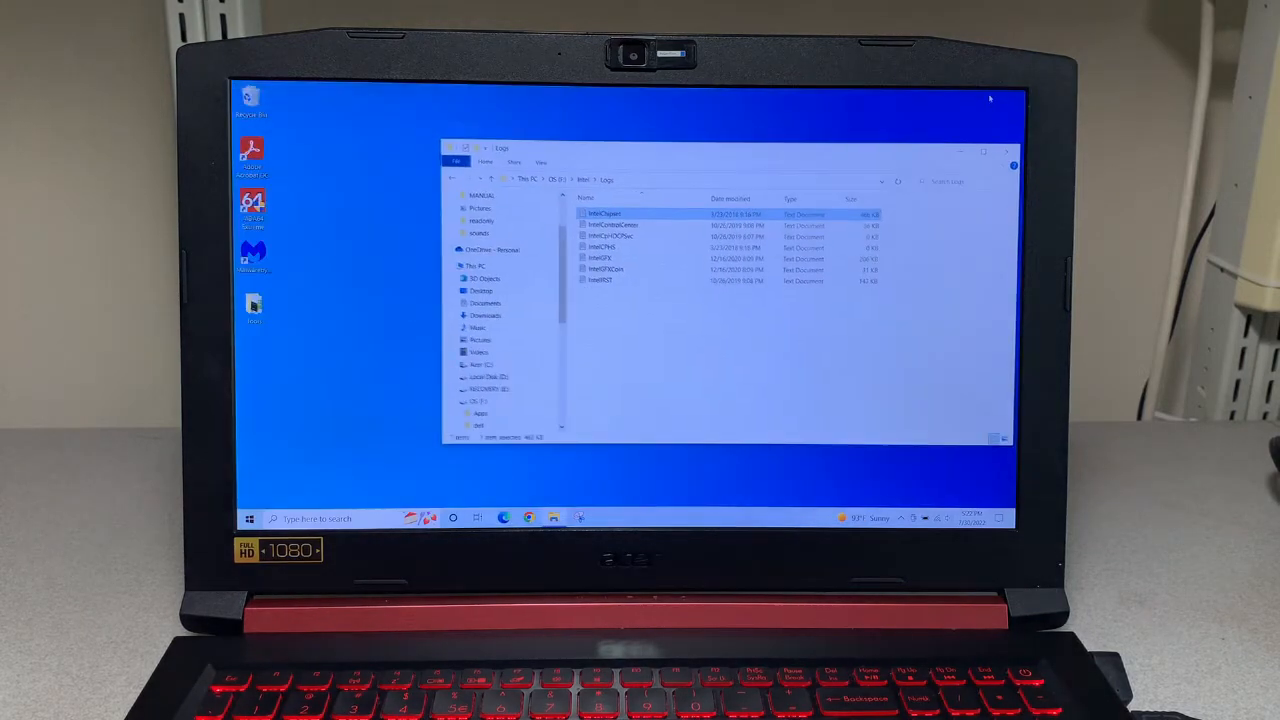
- From the drive root, view the stability test image in the Tools folder and close it
click(494, 182)
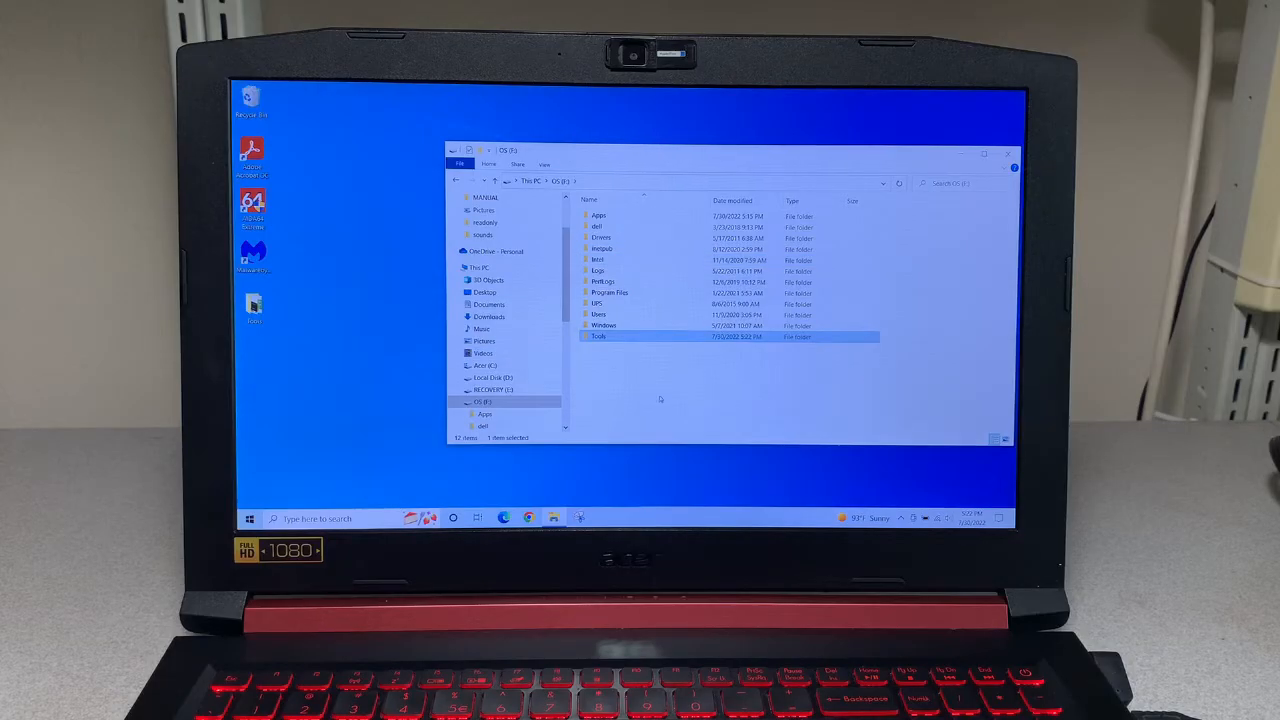
double_click(598, 336)
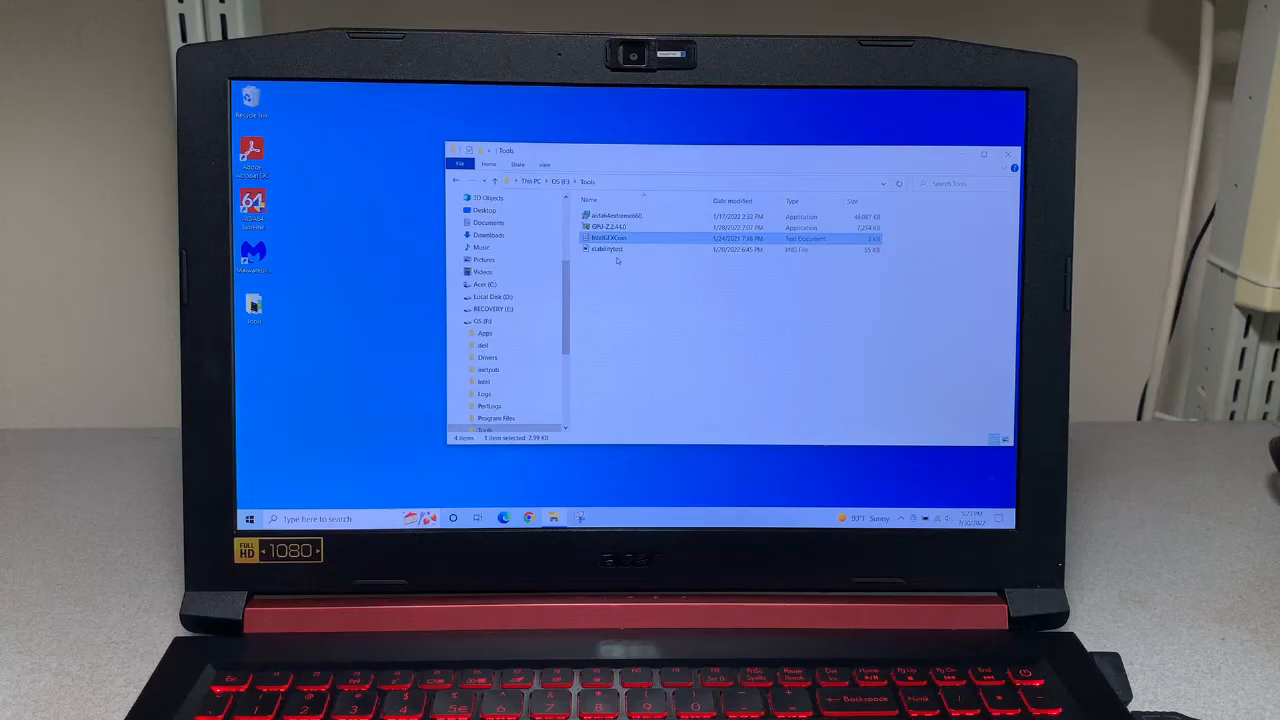
double_click(608, 250)
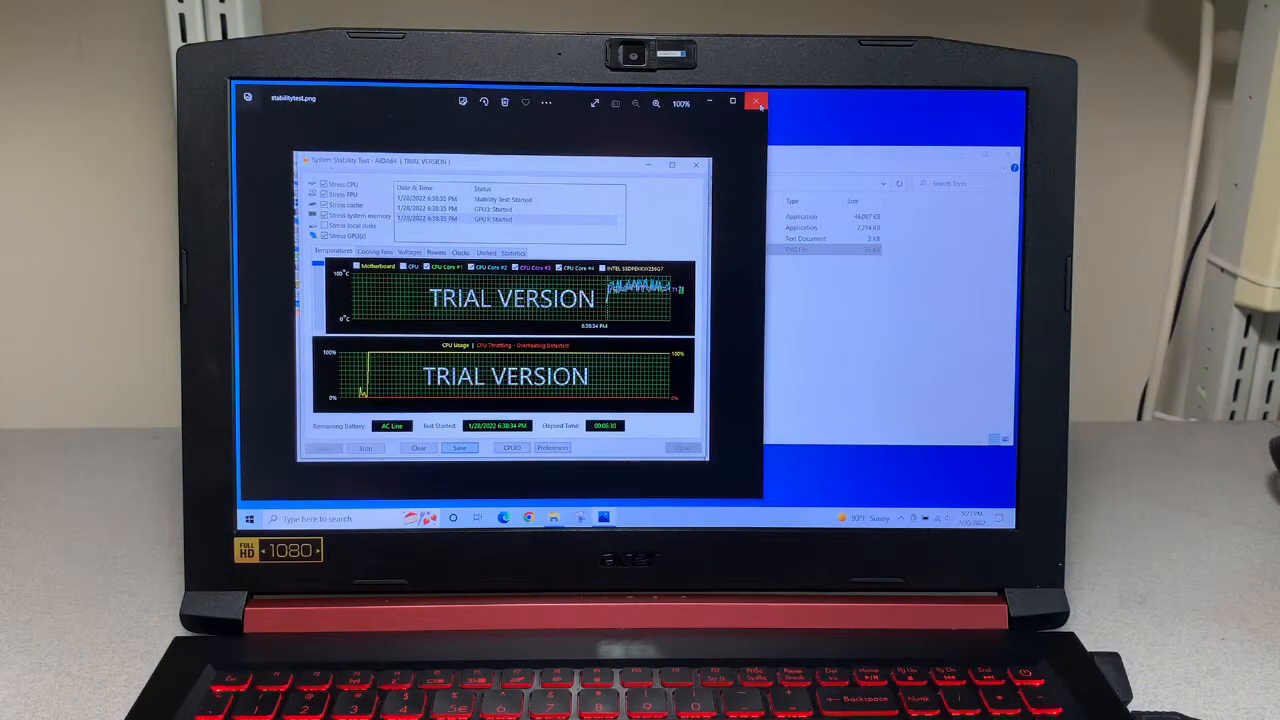
click(756, 100)
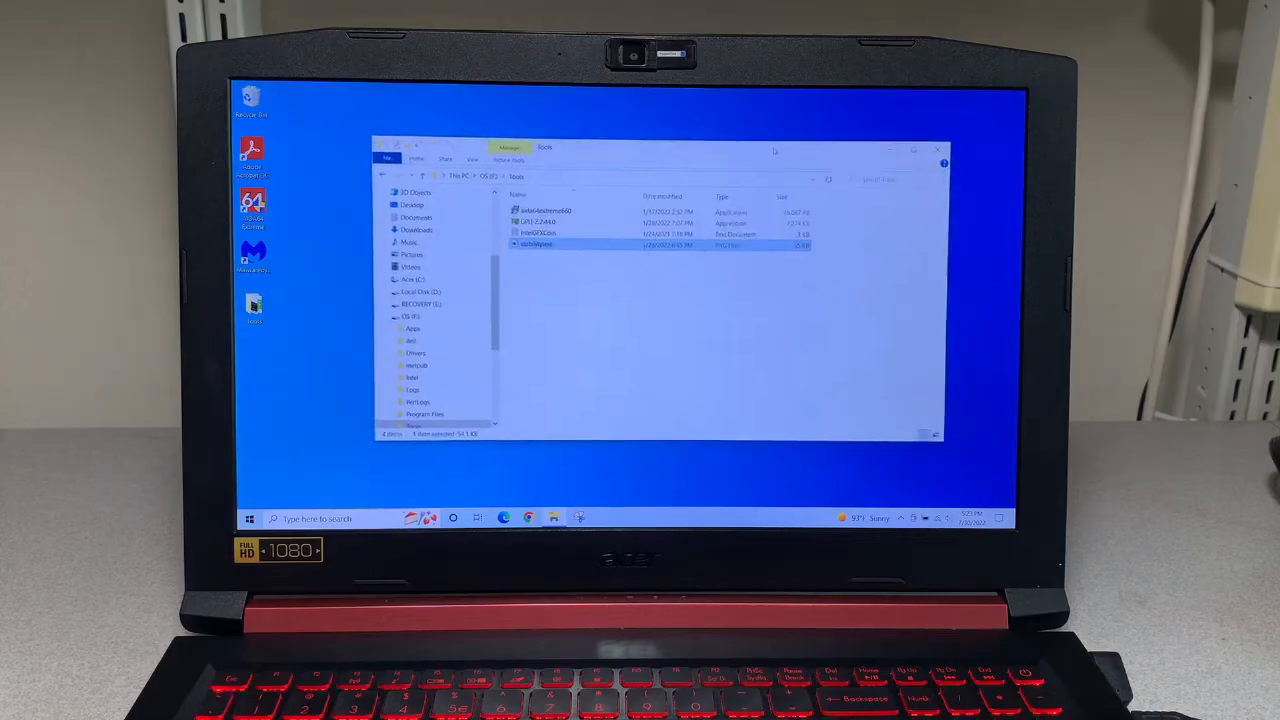